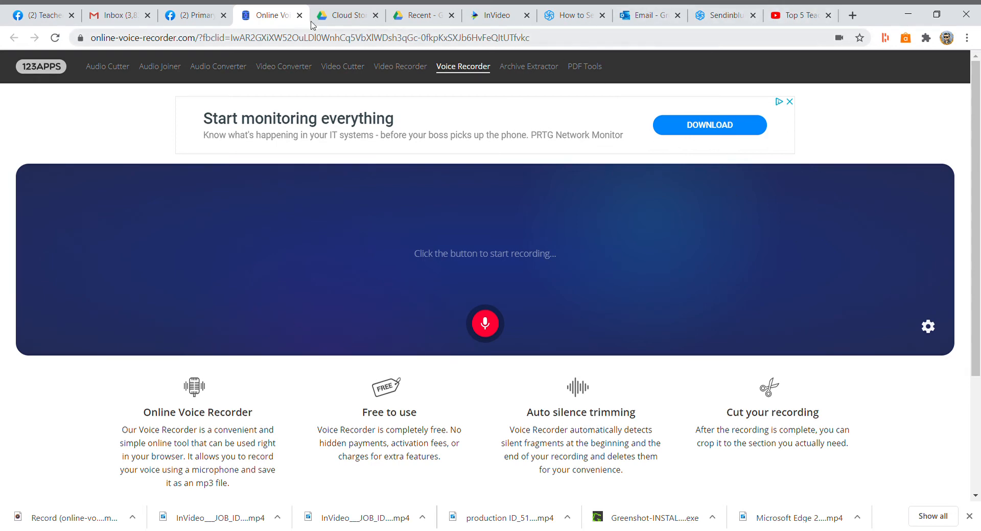
click(194, 15)
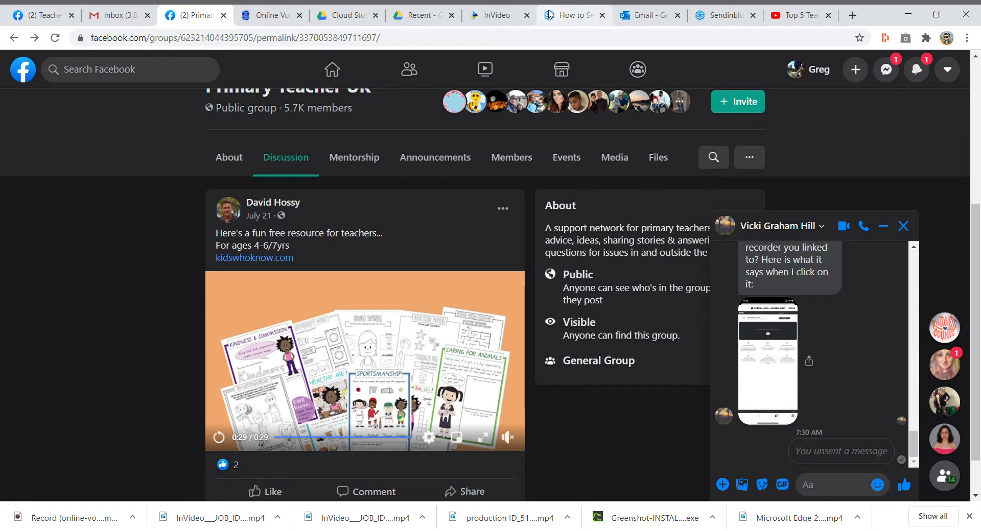
Return to the Online Voice Recorder tab and start recording from the microphone.
click(268, 15)
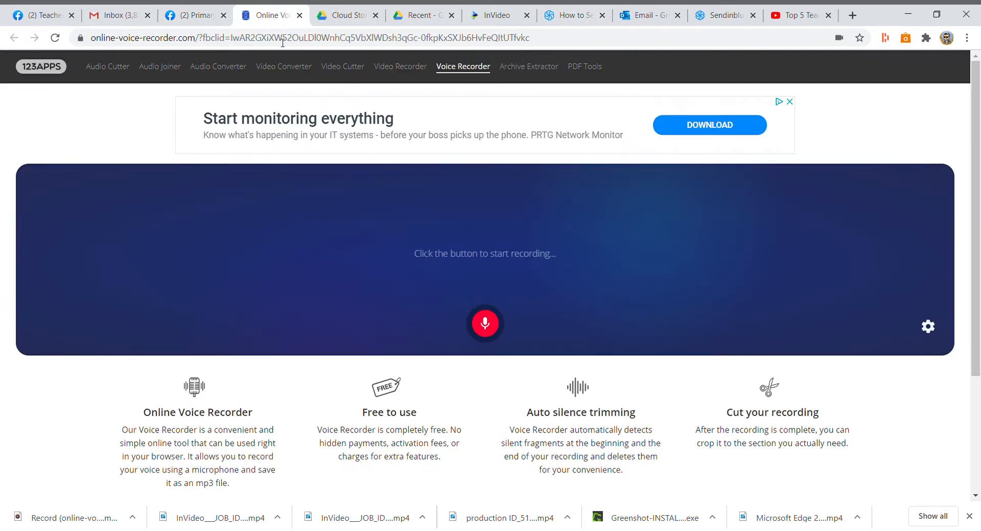
mouse_move(315, 147)
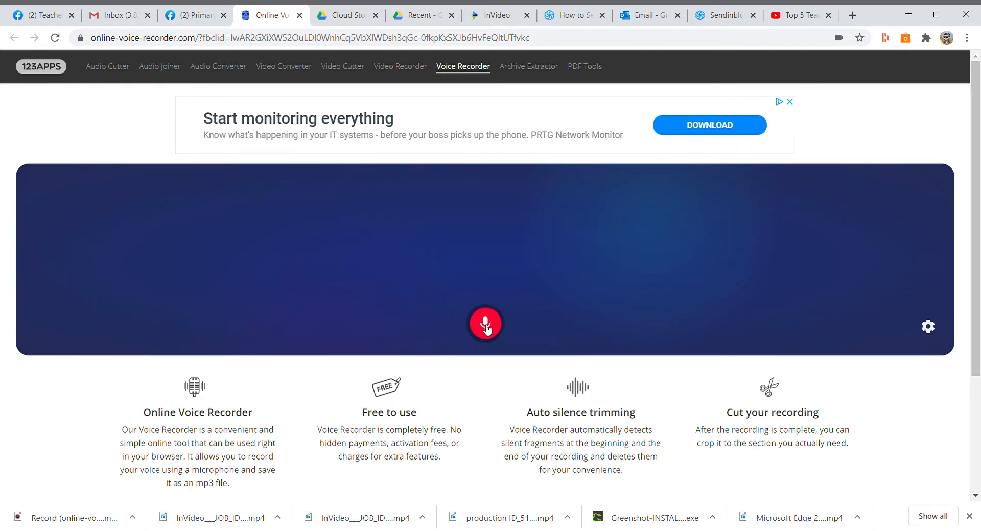
click(485, 325)
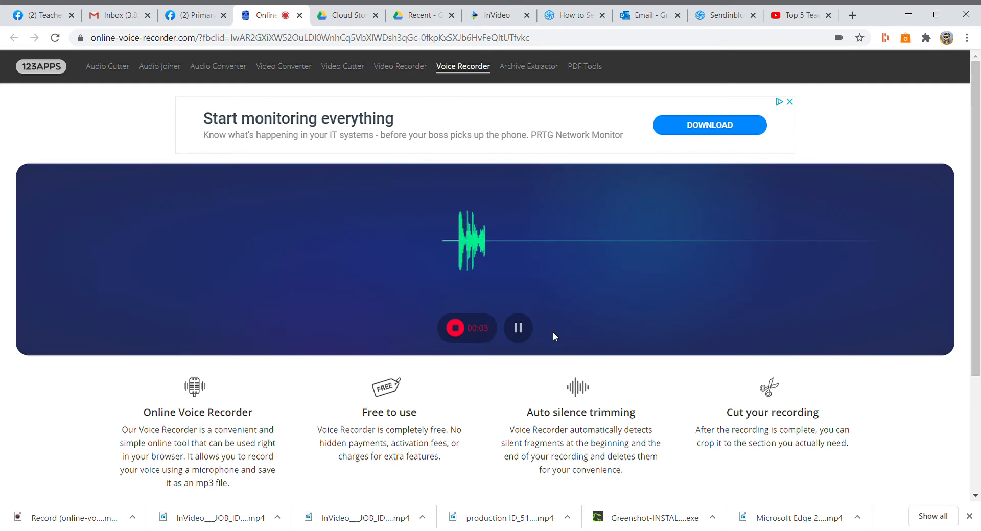
mouse_move(440, 353)
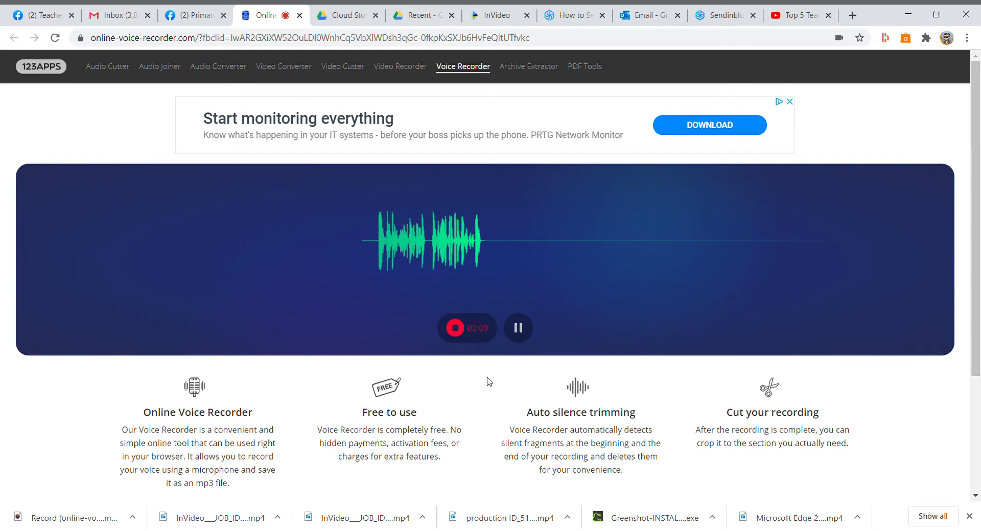
mouse_move(477, 384)
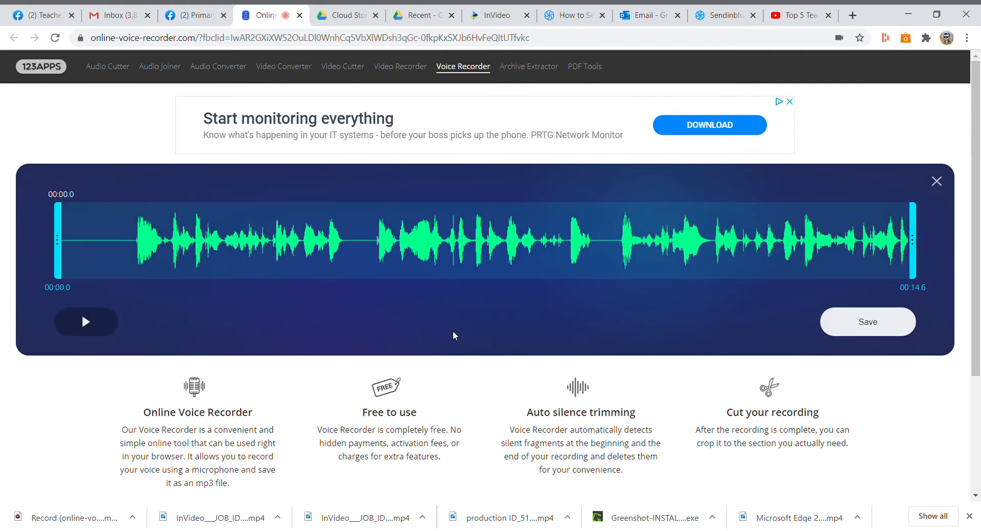
mouse_move(842, 325)
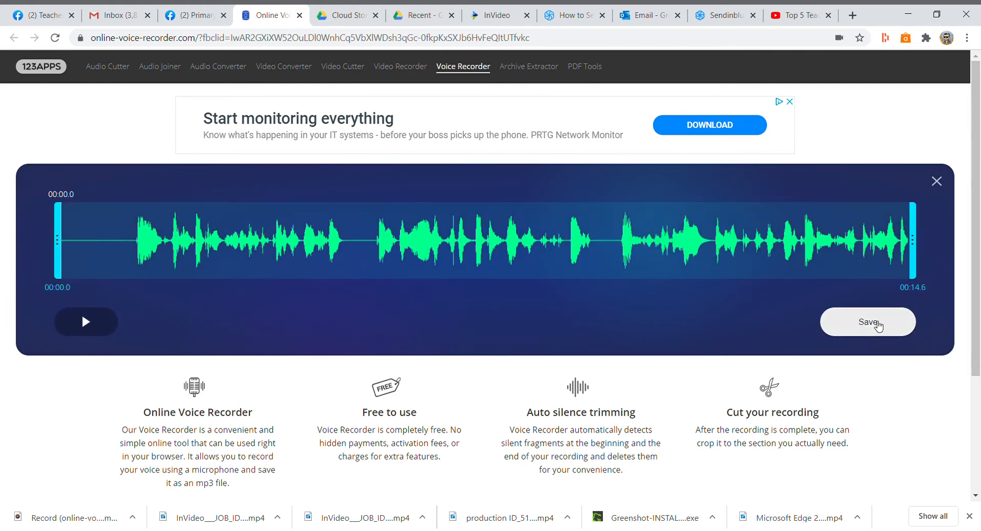
Download the finished 14.6-second recording as an audio file.
click(866, 321)
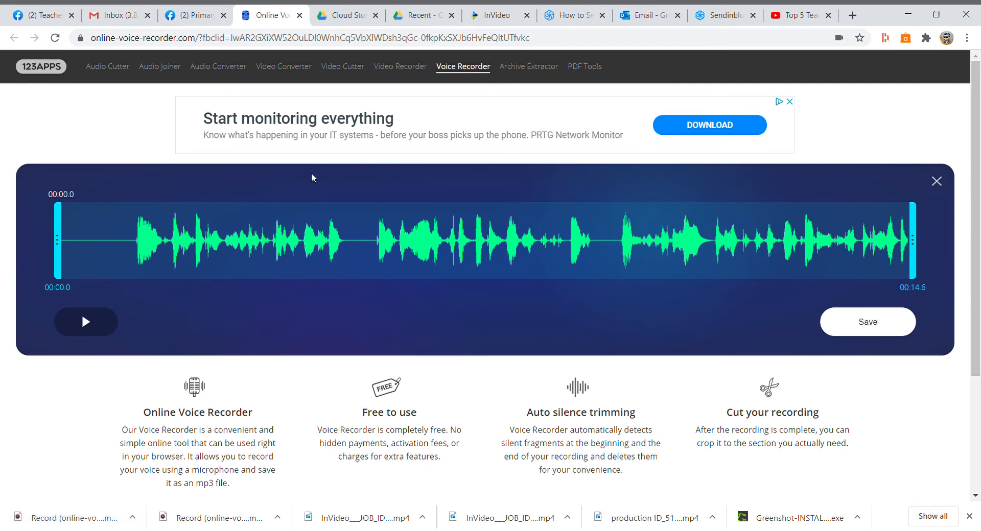
click(194, 14)
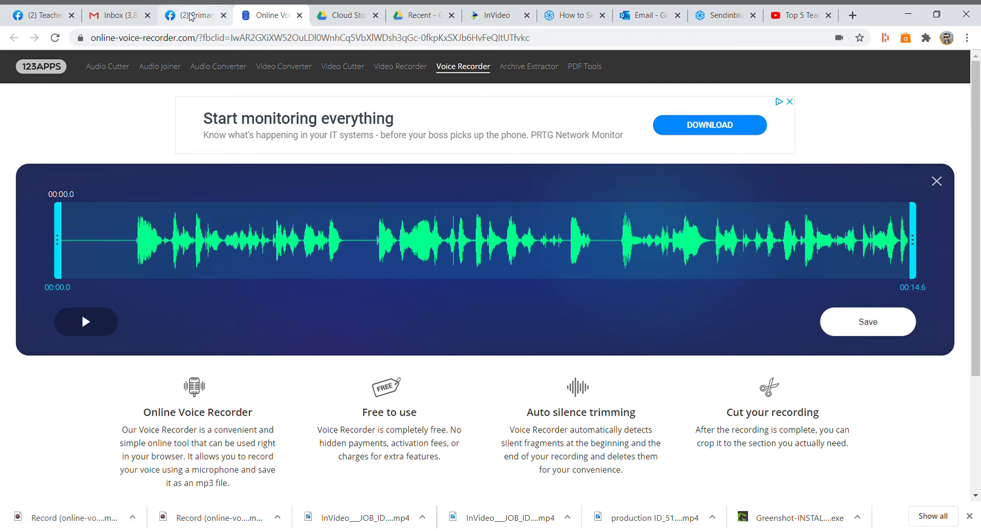
click(194, 15)
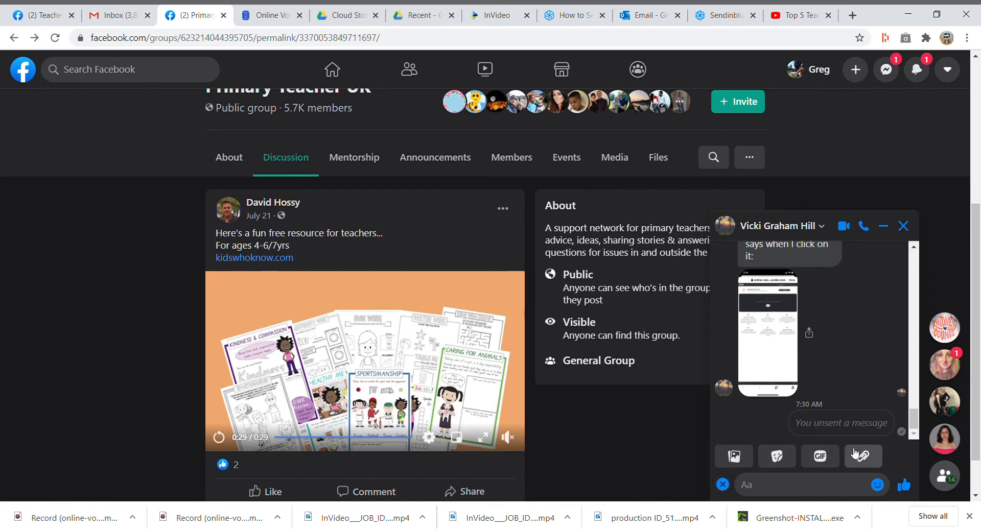
mouse_move(863, 457)
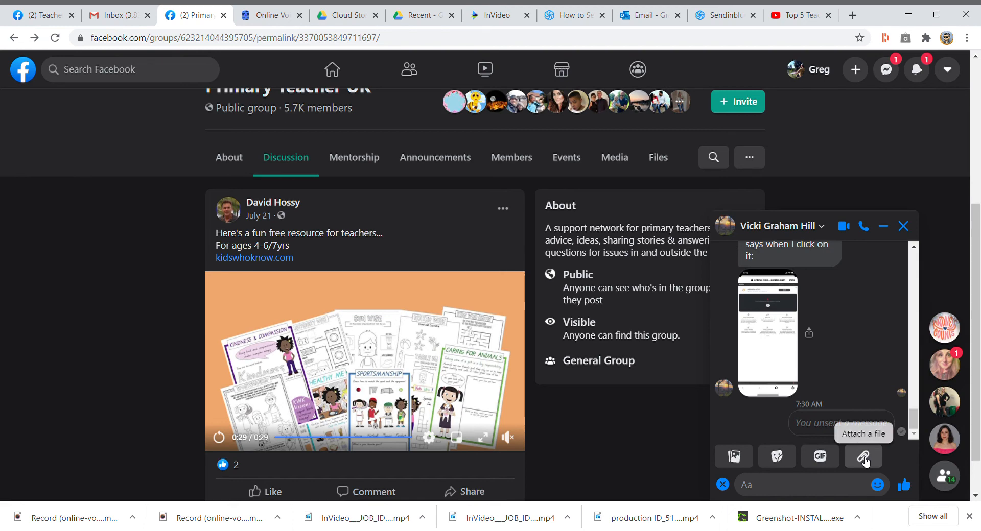
click(863, 456)
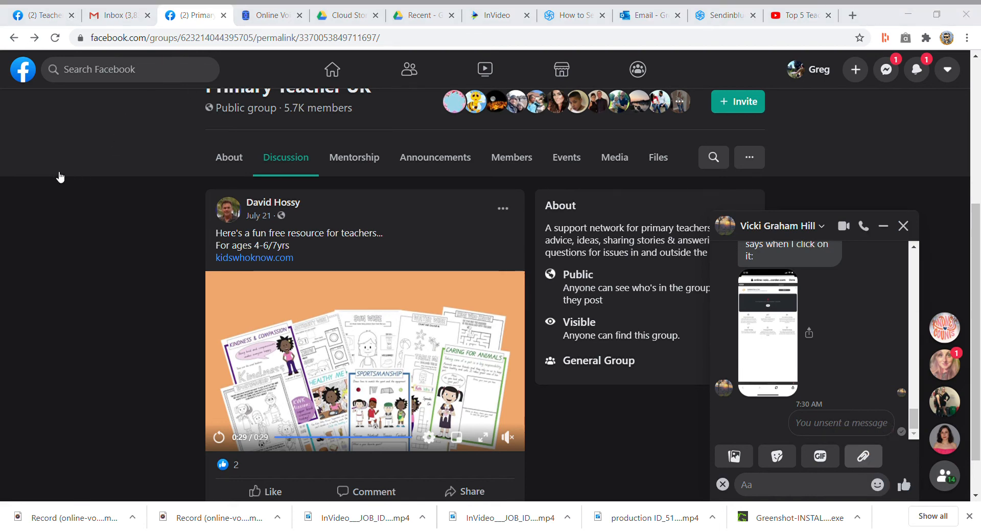
mouse_move(83, 167)
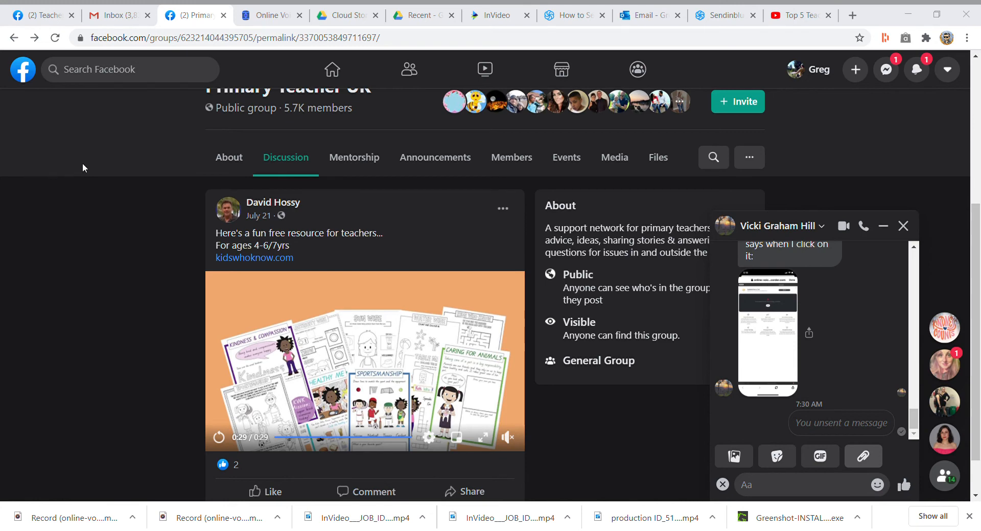
mouse_move(153, 110)
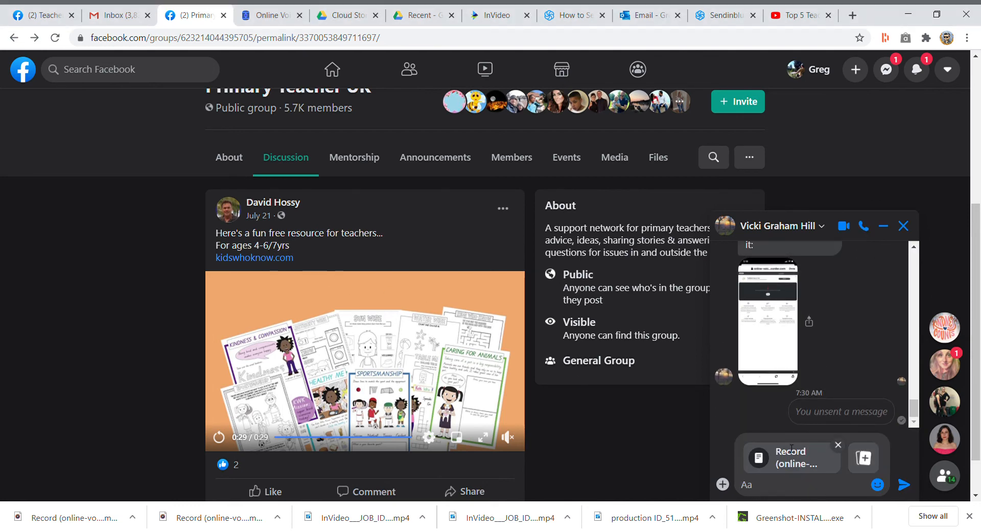
mouse_move(903, 484)
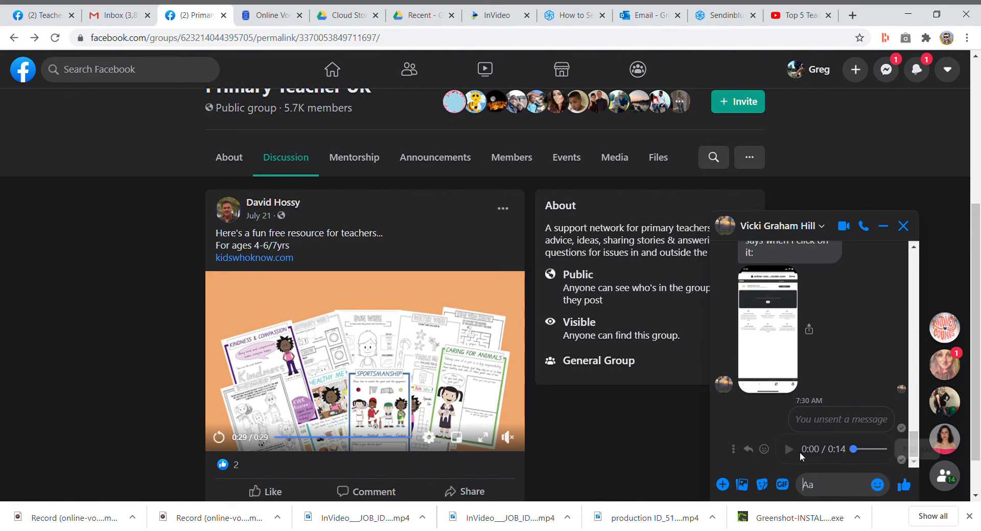
mouse_move(790, 447)
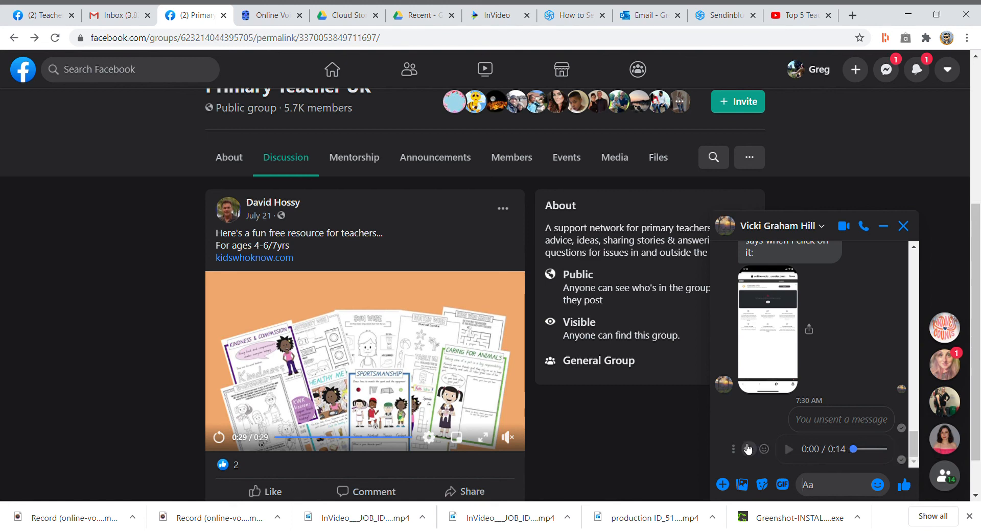
Remove the 14-second audio message with Unsend for Everyone.
click(733, 449)
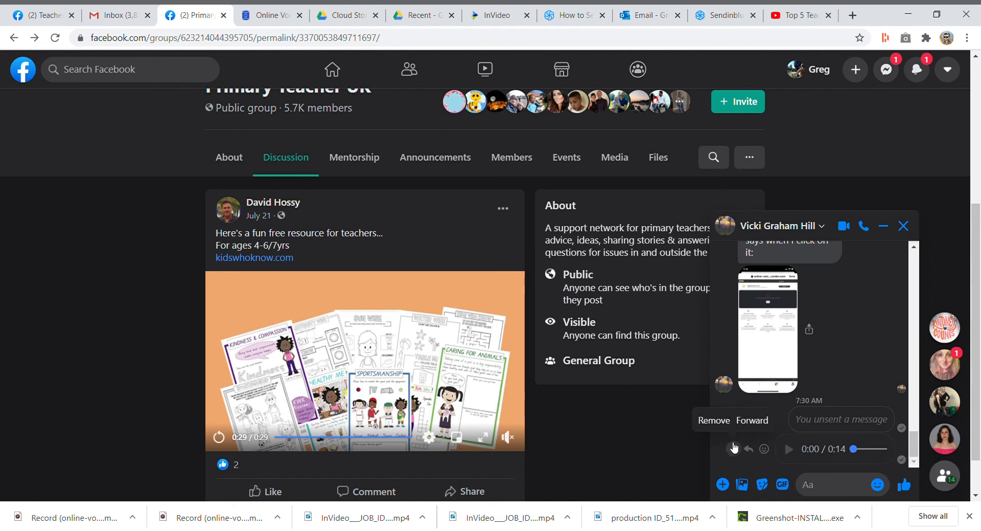
click(712, 420)
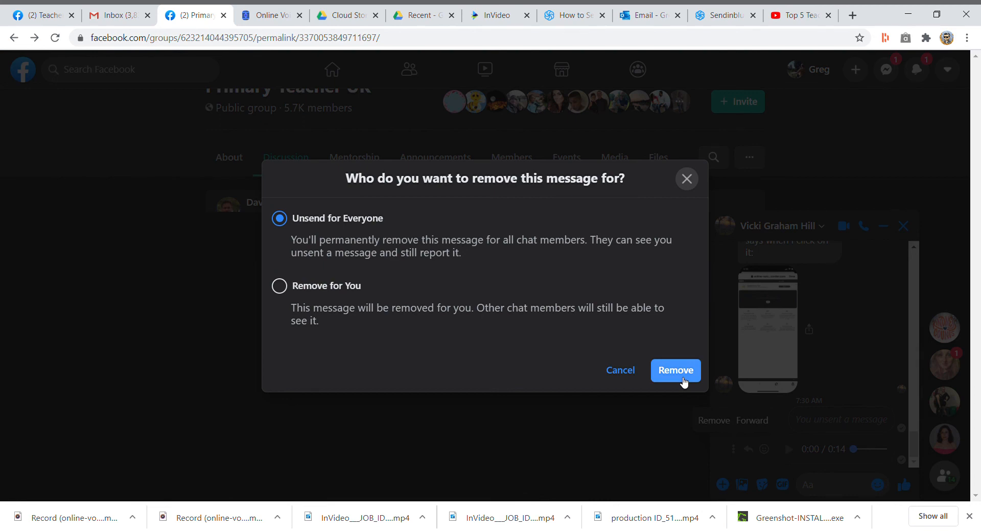
click(675, 370)
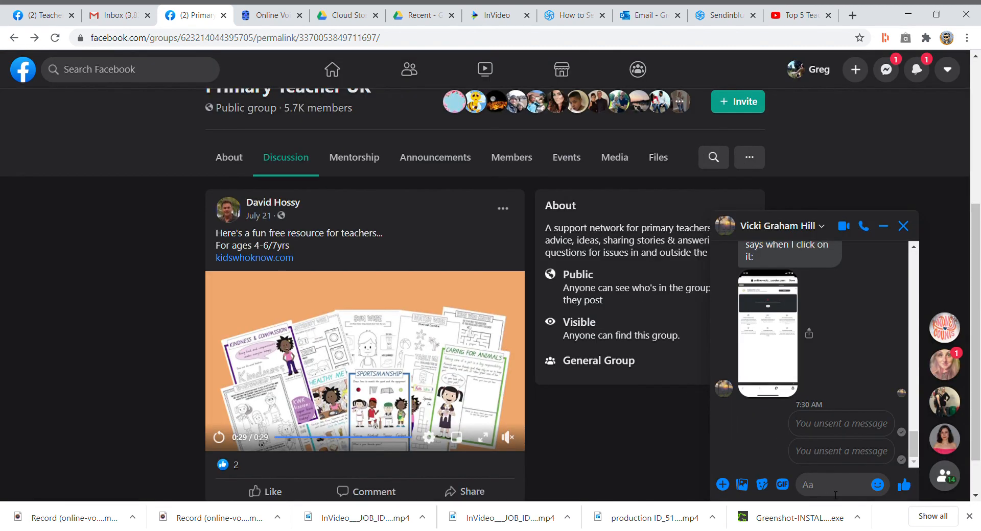